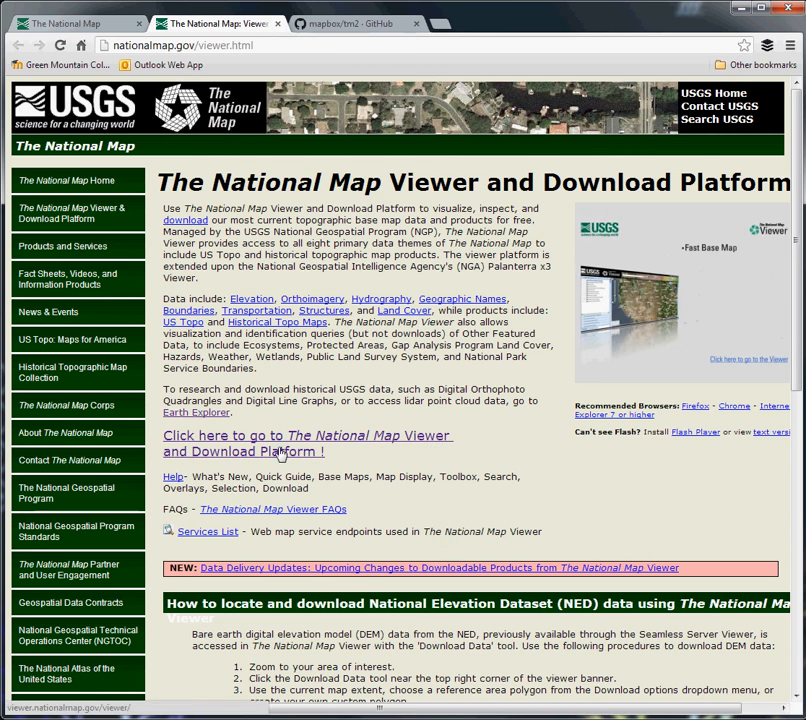
- Follow the link to The National Map Viewer and Download Platform
scroll("down", 3)
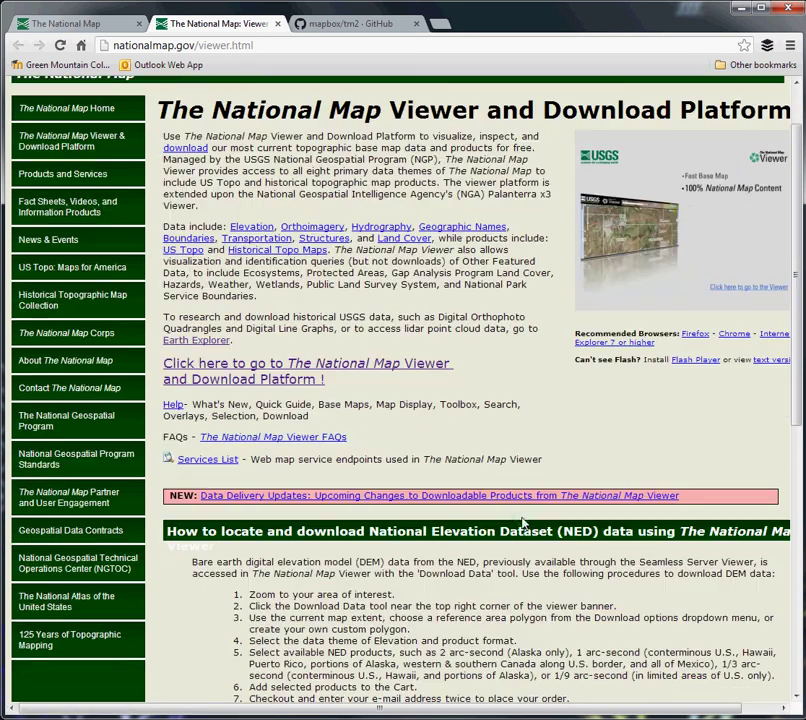
scroll("down", 3)
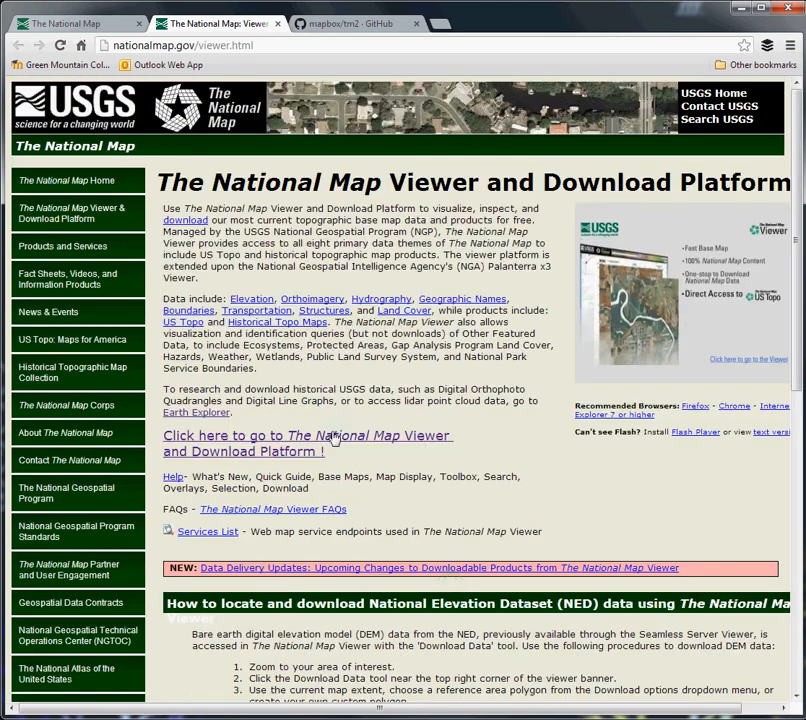
left_click(304, 436)
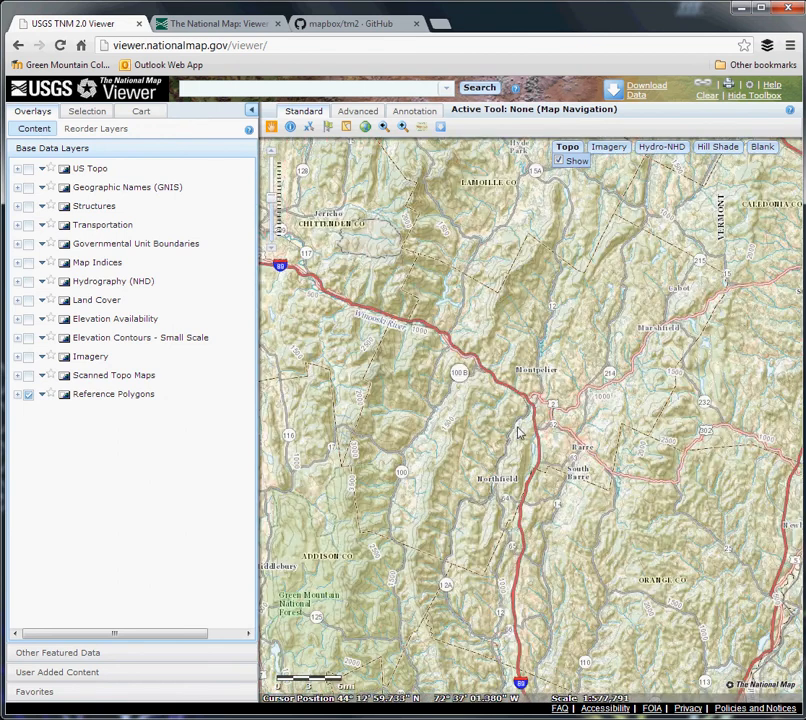
mouse_move(436, 128)
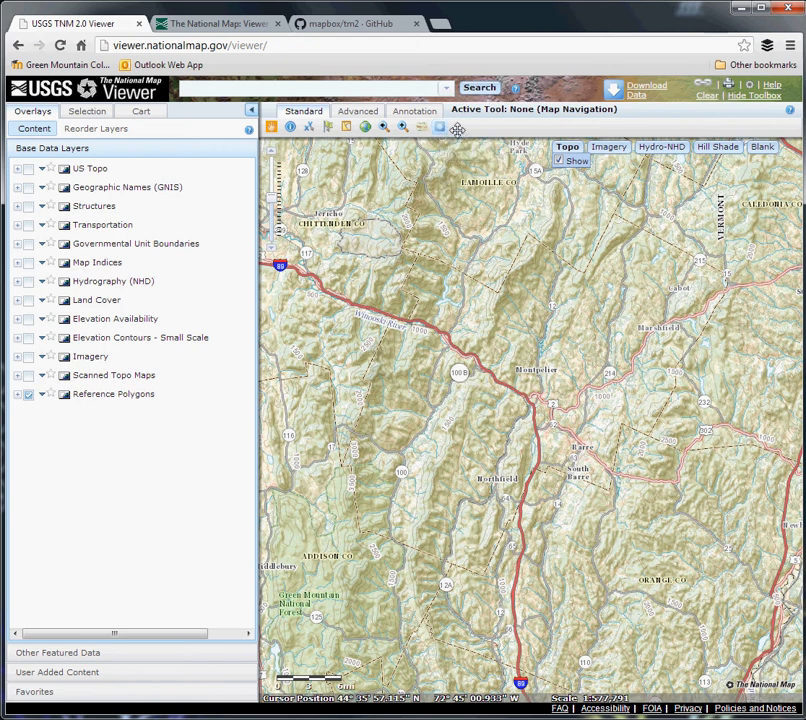
mouse_move(440, 128)
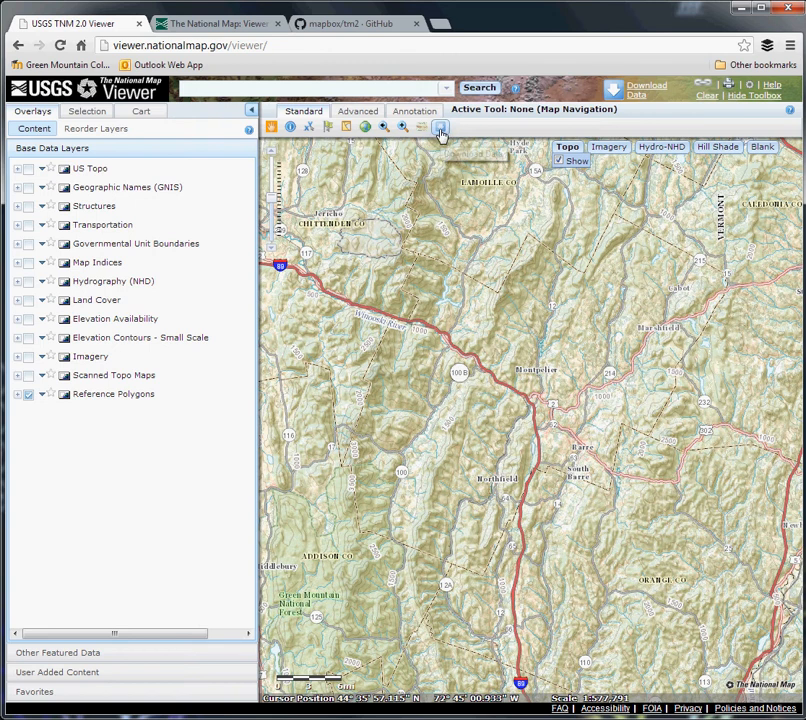
- Choose Download Data by bounding box and drag a rectangle over most of the map
left_click(440, 128)
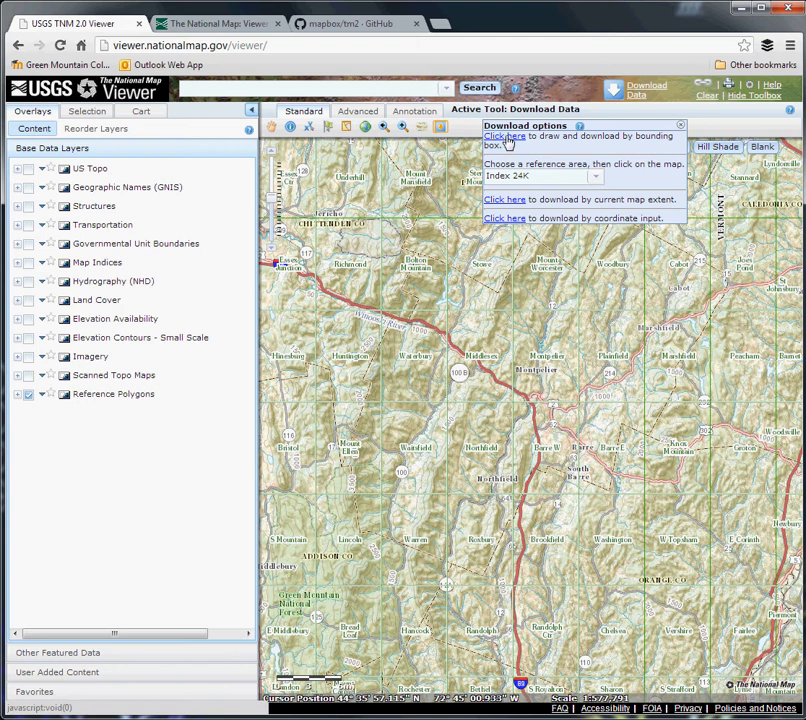
left_click(508, 136)
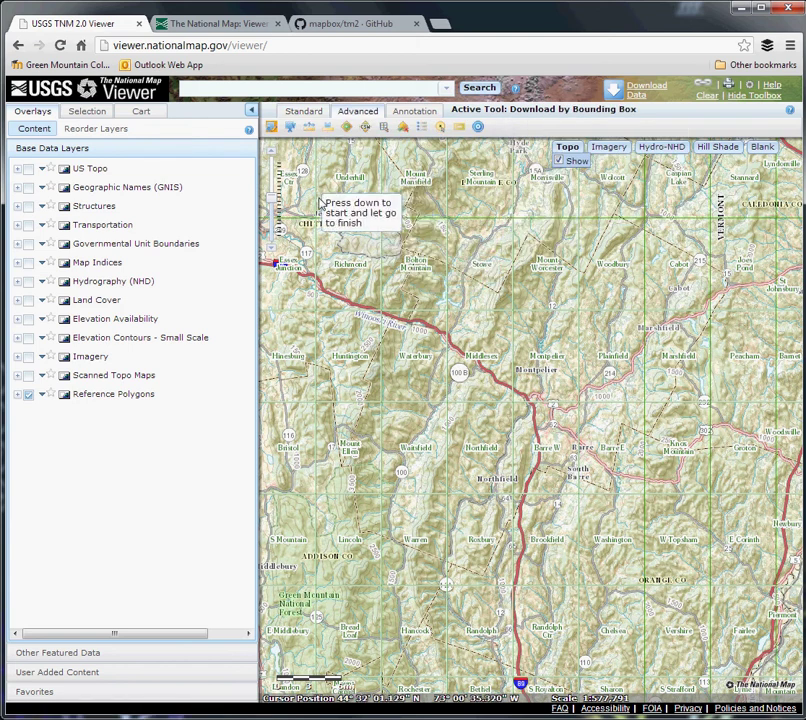
left_click_drag(314, 188, 760, 532)
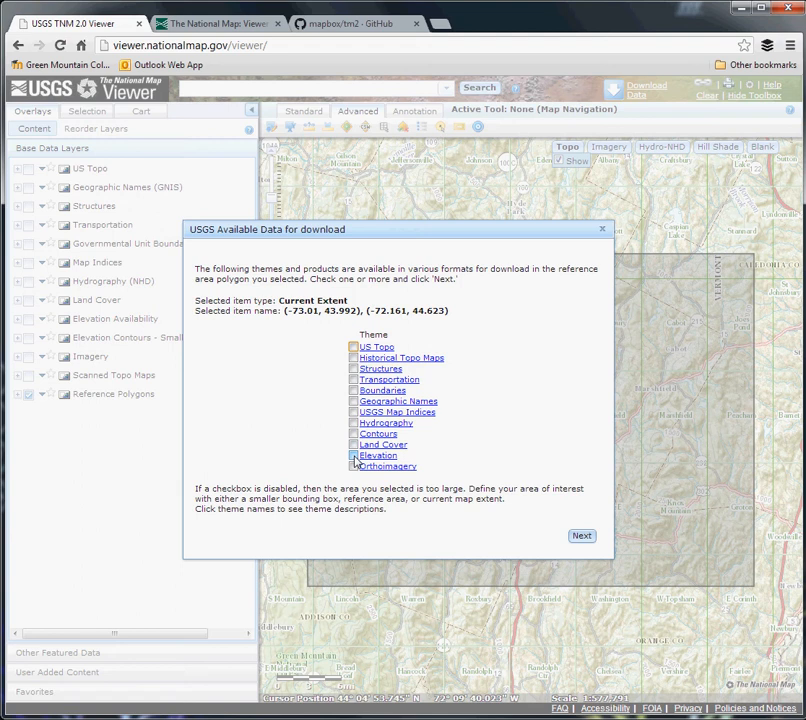
- Select the Elevation theme and continue to its list of products
left_click(354, 456)
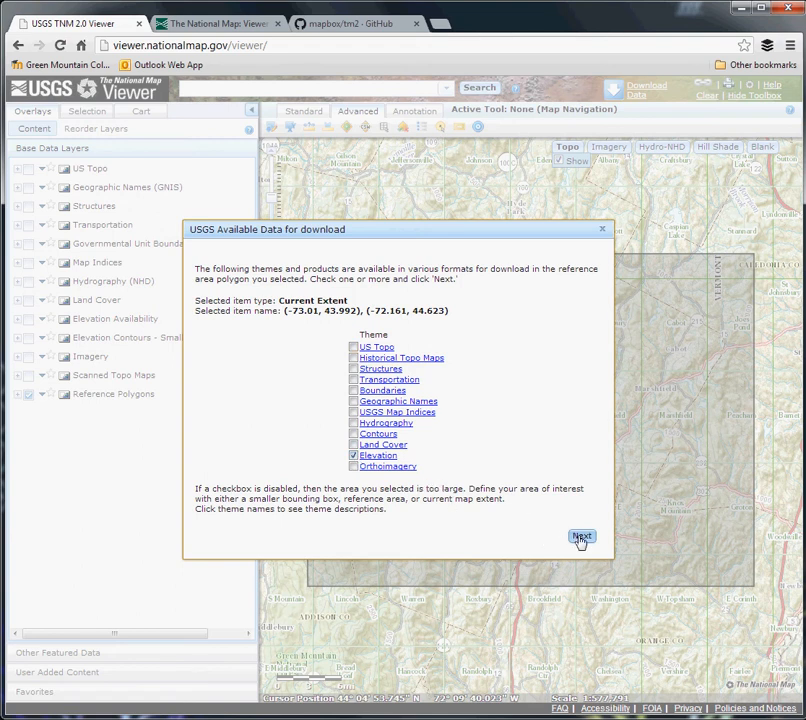
left_click(580, 536)
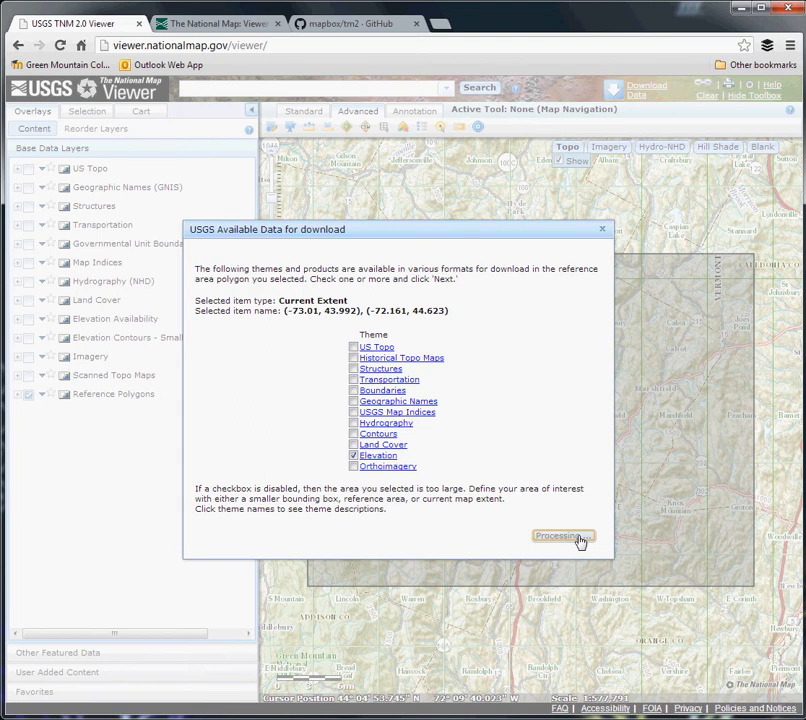
left_click(564, 536)
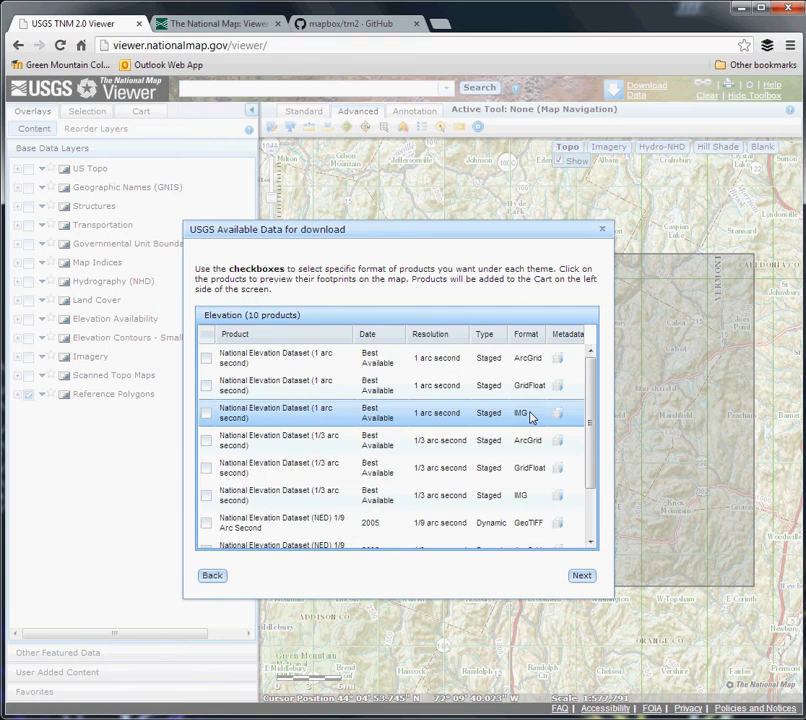
mouse_move(532, 418)
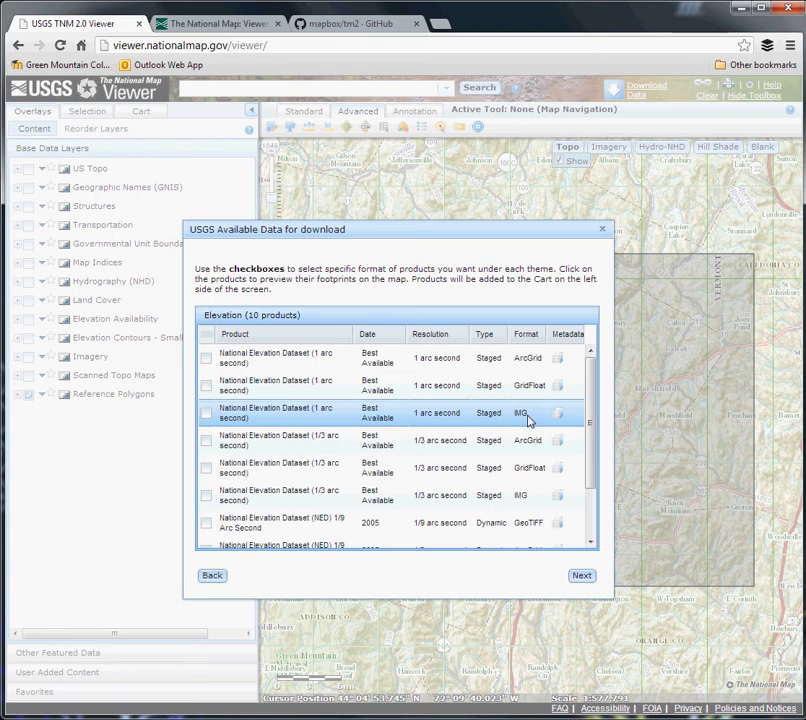
mouse_move(336, 426)
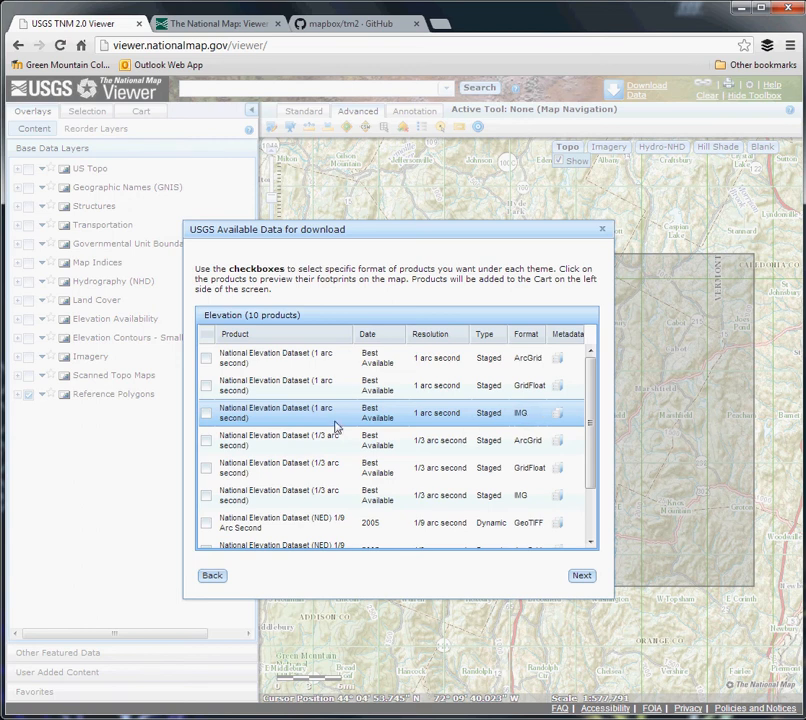
- Pick the National Elevation Dataset 1/3 arc-second IMG product and add it to the cart
scroll("down", 3)
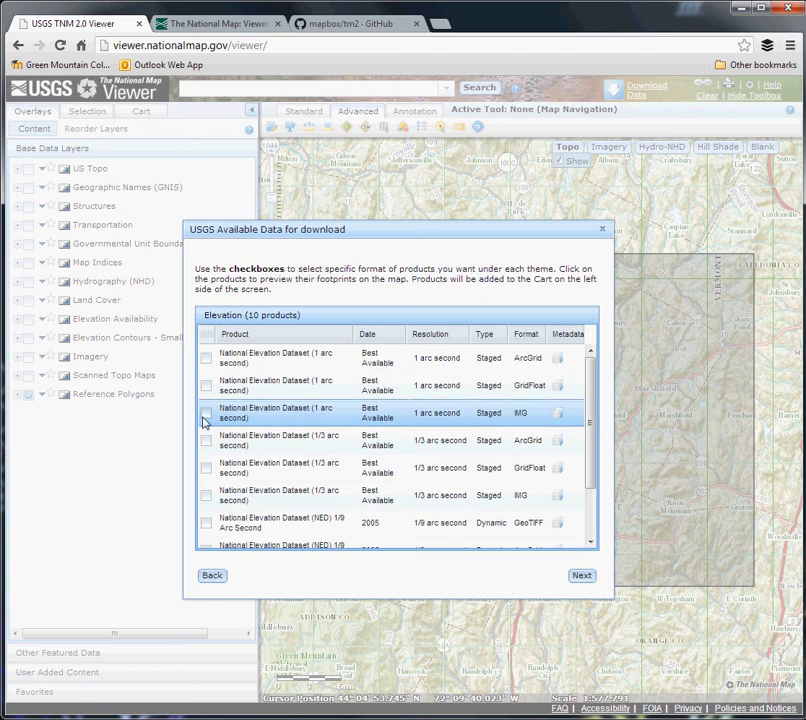
left_click(206, 412)
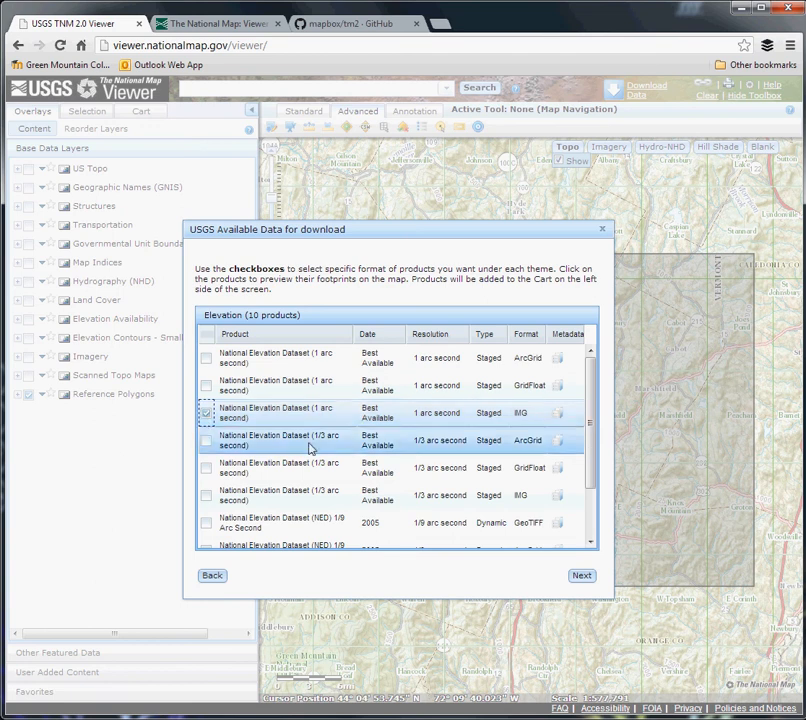
left_click(206, 468)
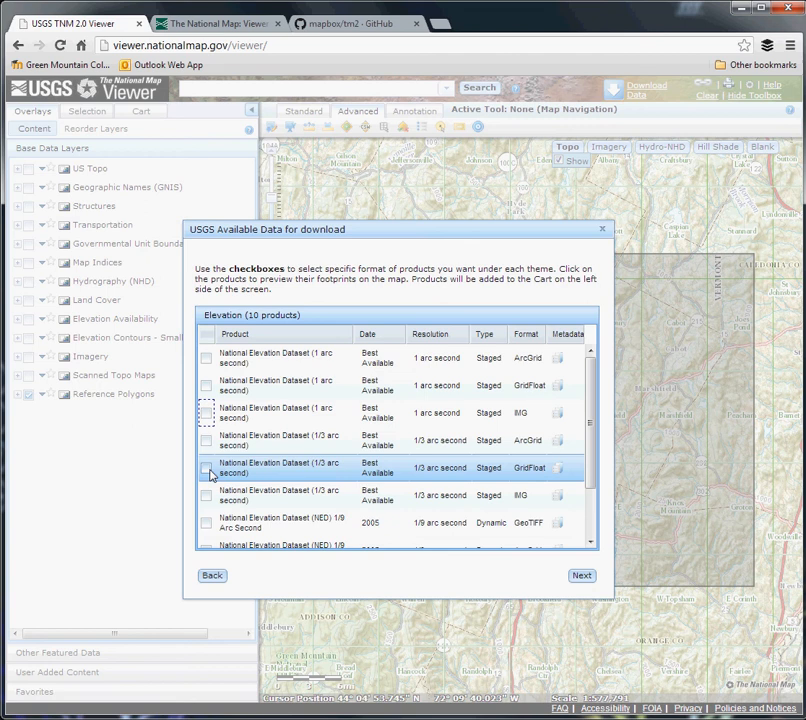
left_click(206, 496)
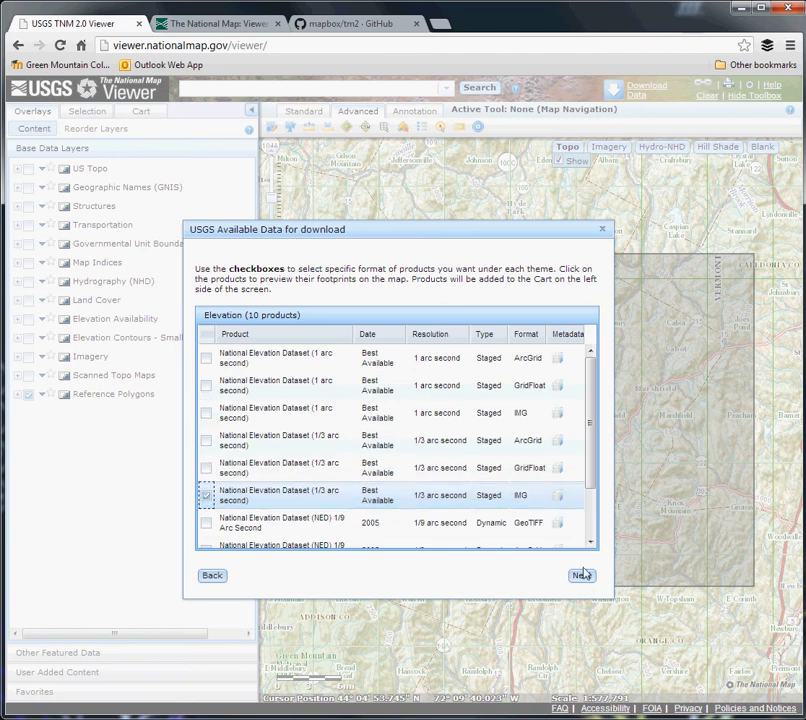
left_click(584, 576)
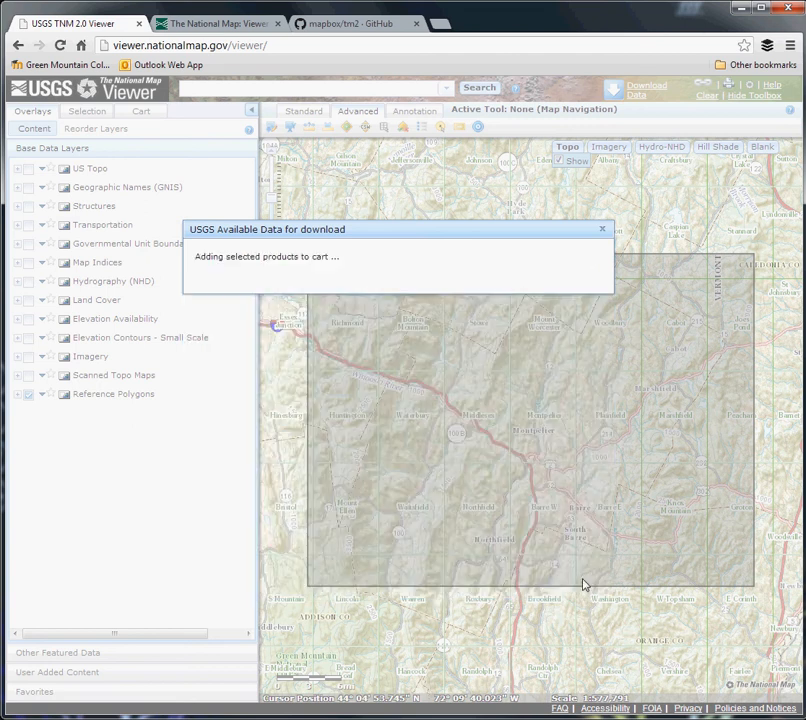
mouse_move(614, 624)
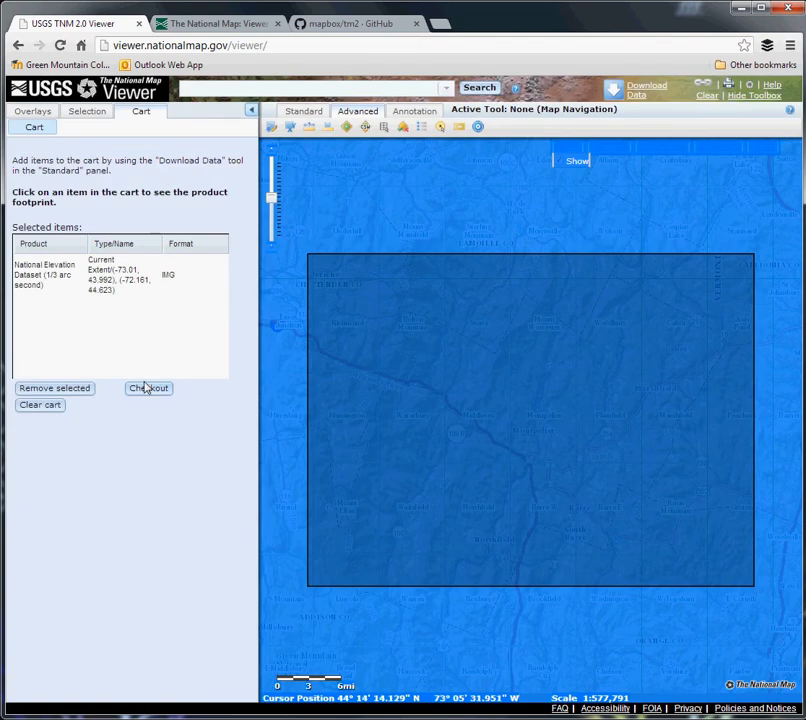
- Check out the cart and start entering the order e-mail address
left_click(148, 388)
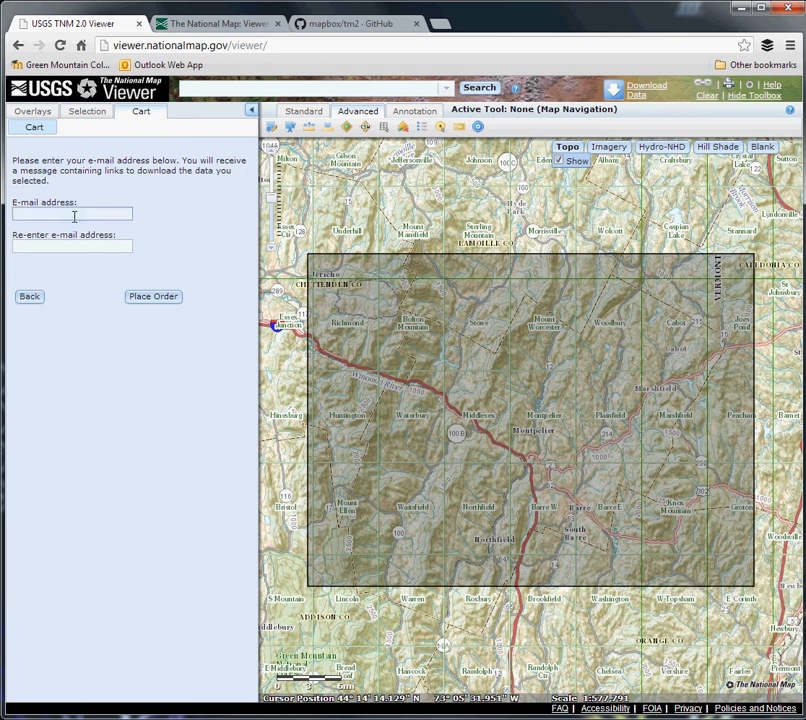
left_click(152, 296)
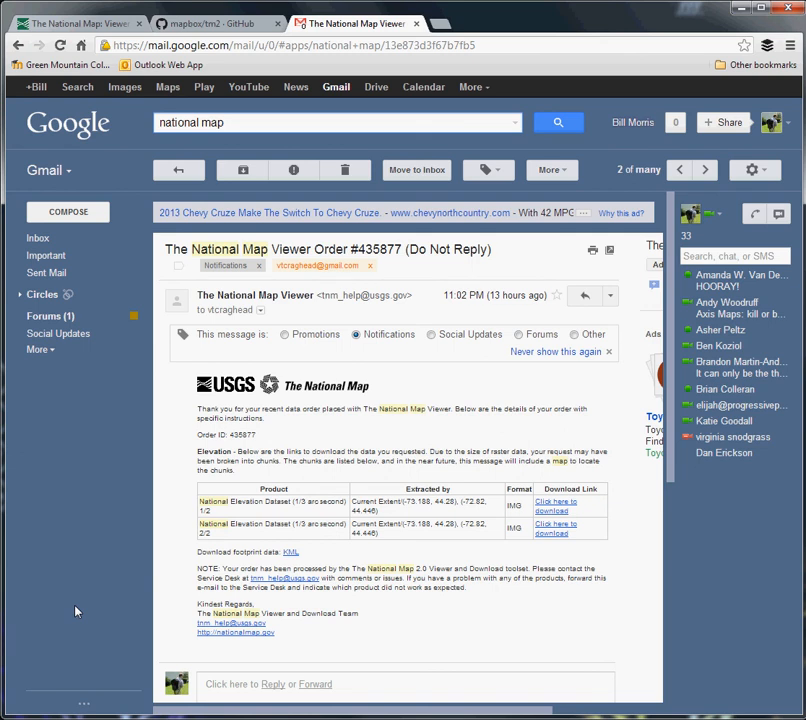
mouse_move(338, 504)
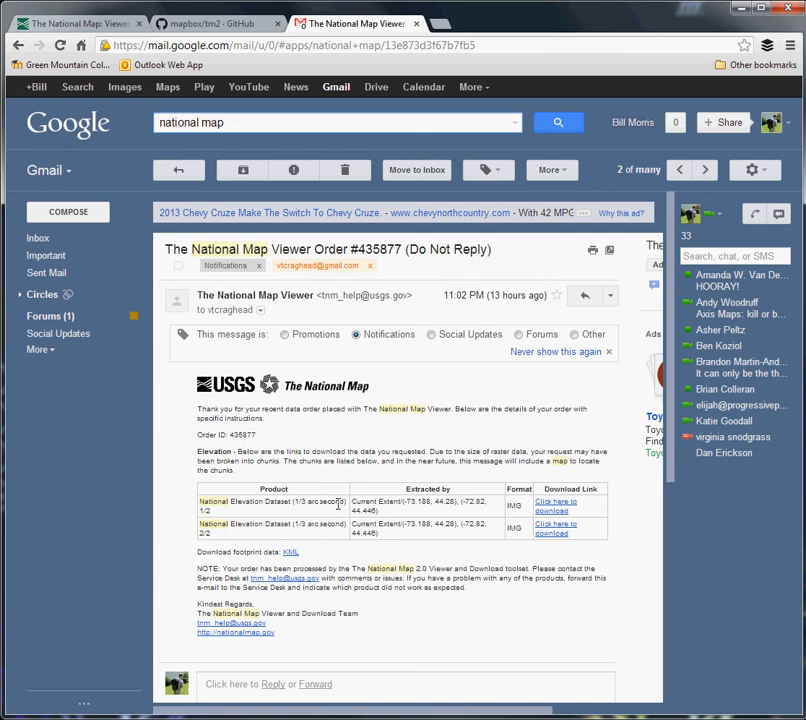
mouse_move(556, 528)
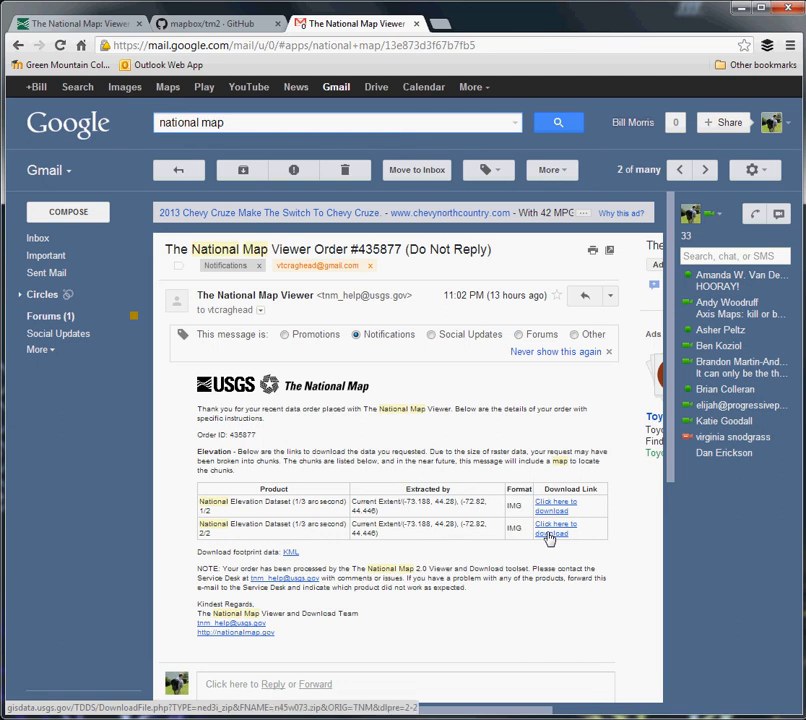
mouse_move(542, 508)
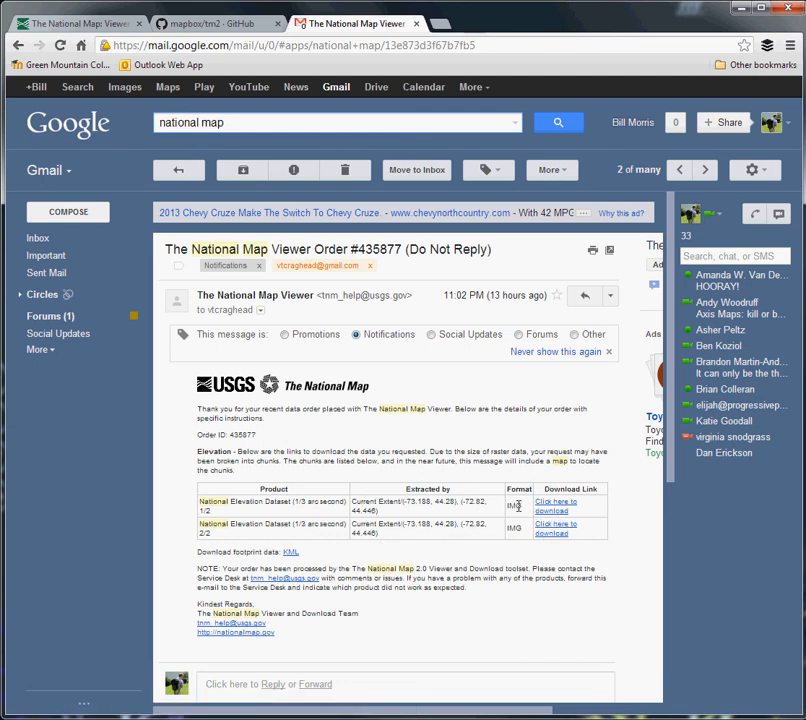
- Download the 1/3 arc-second elevation file from the order e-mail link
left_click(554, 504)
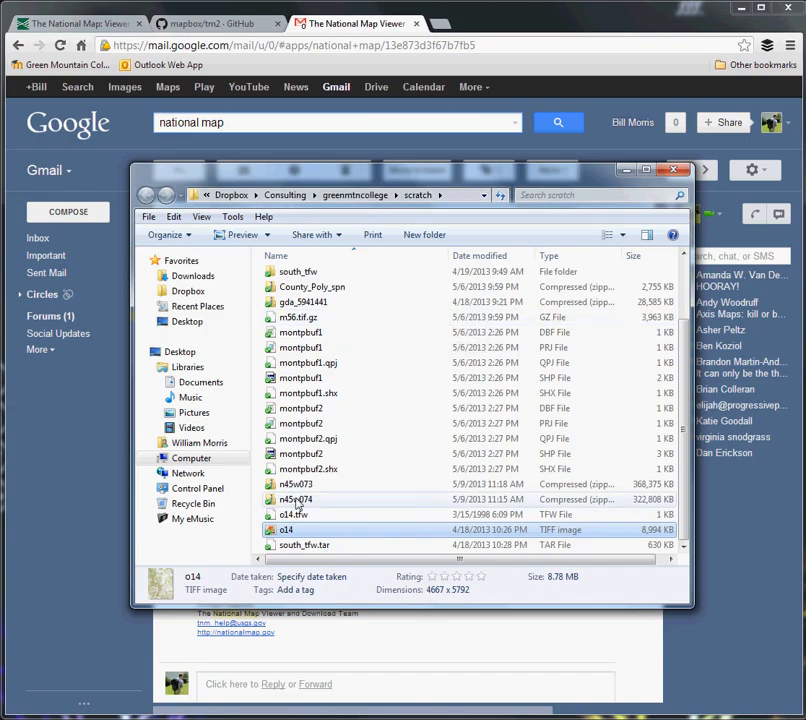
- Browse the extracted n45w073 folder, then switch to the empty QGIS project
left_click(296, 500)
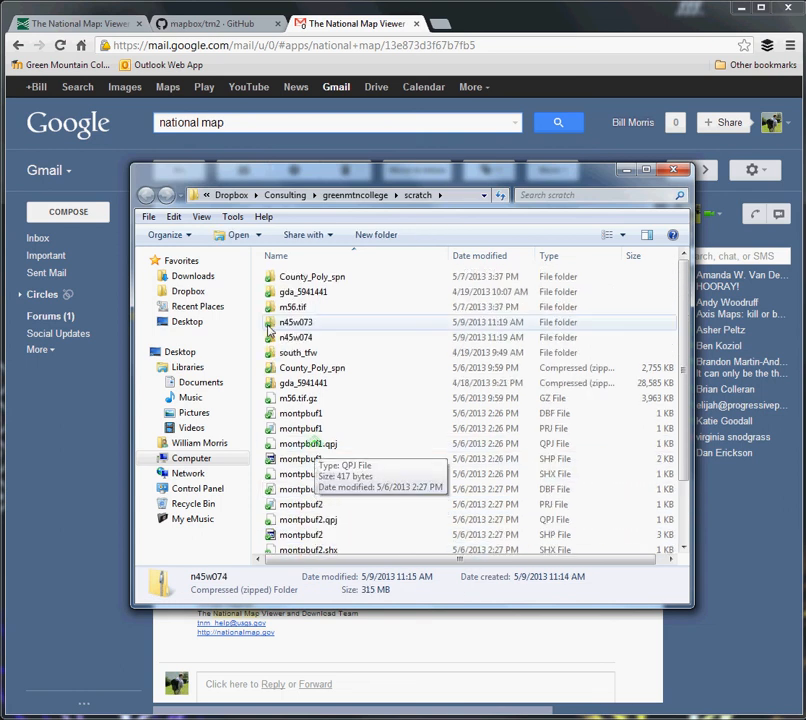
mouse_move(296, 322)
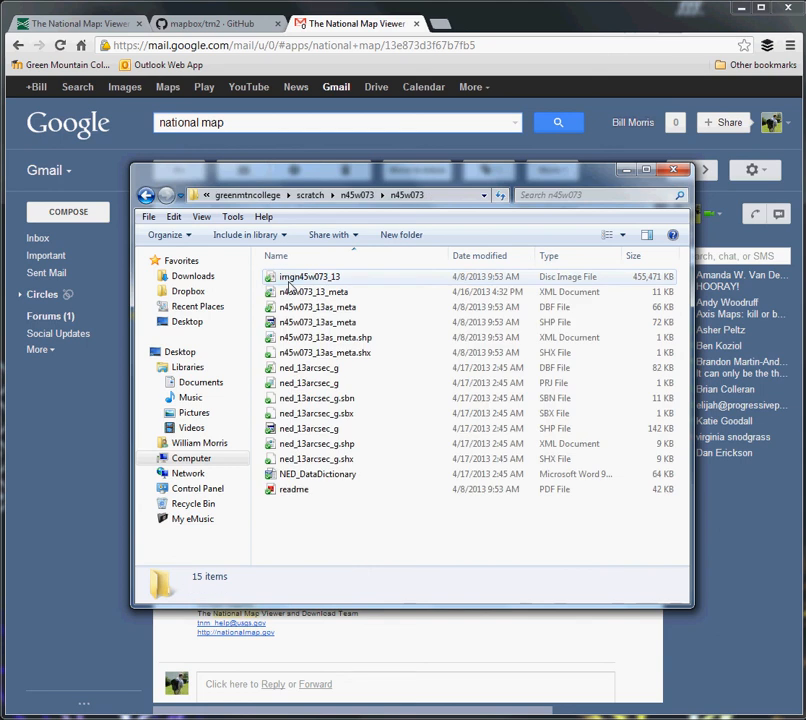
mouse_move(330, 398)
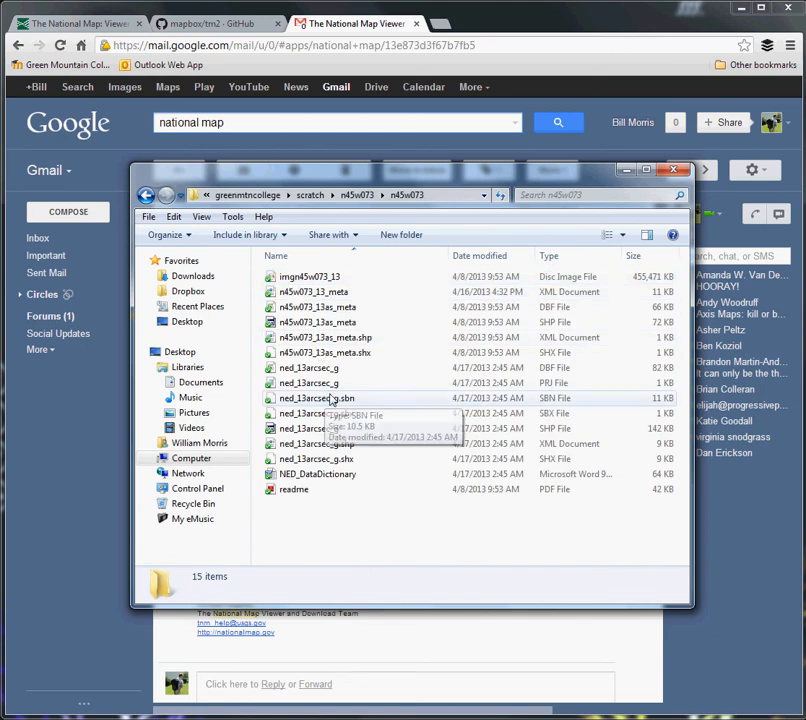
mouse_move(340, 352)
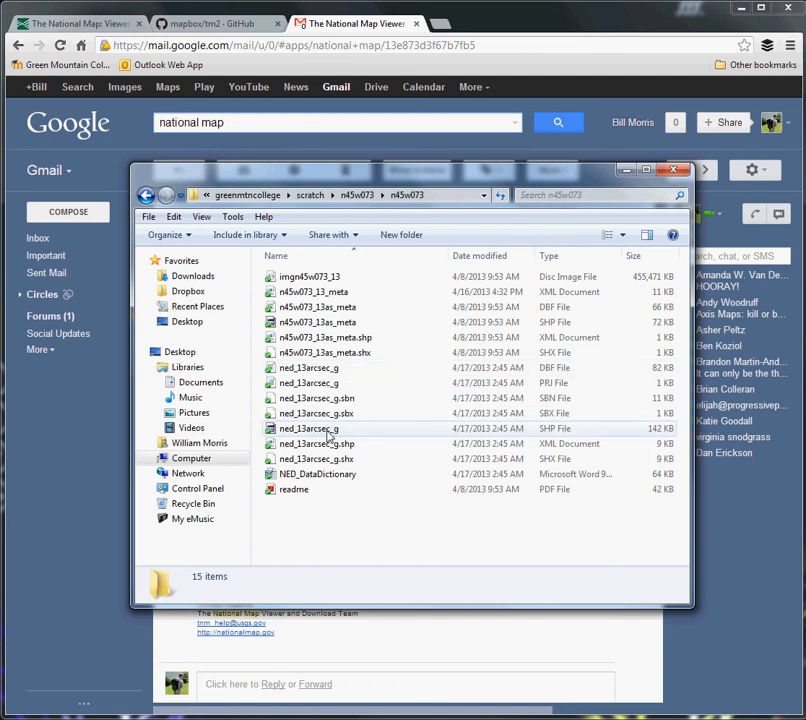
left_click(314, 458)
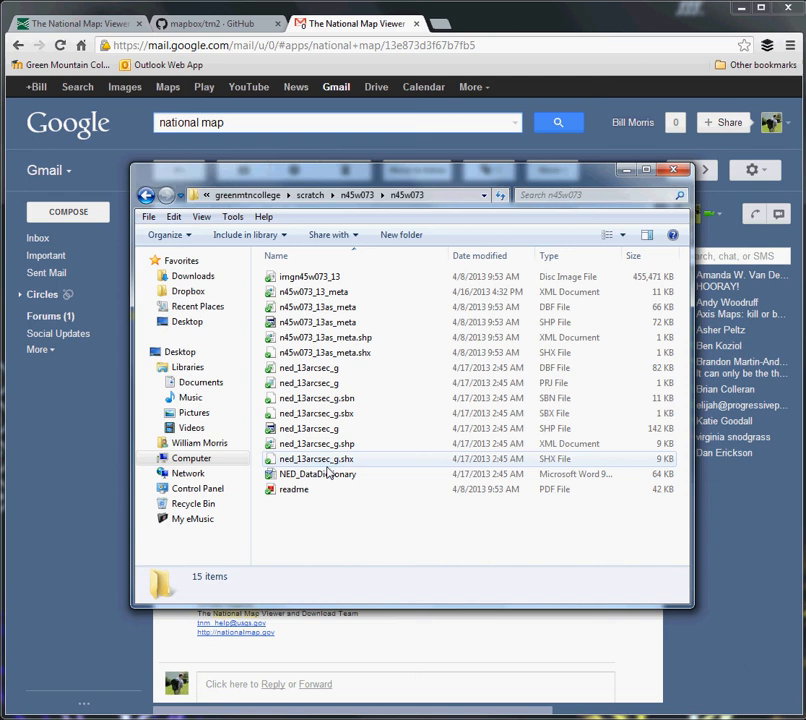
mouse_move(304, 488)
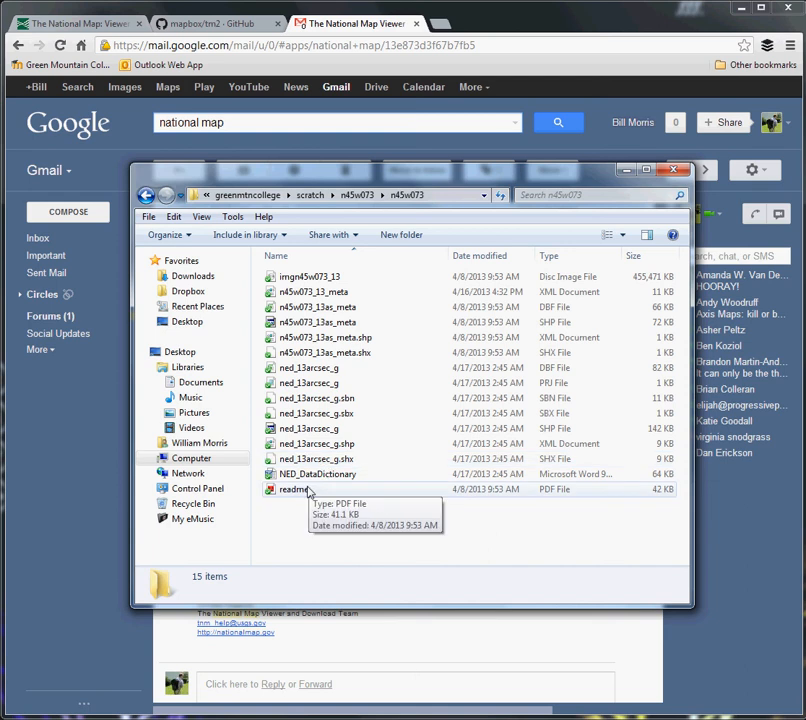
mouse_move(548, 300)
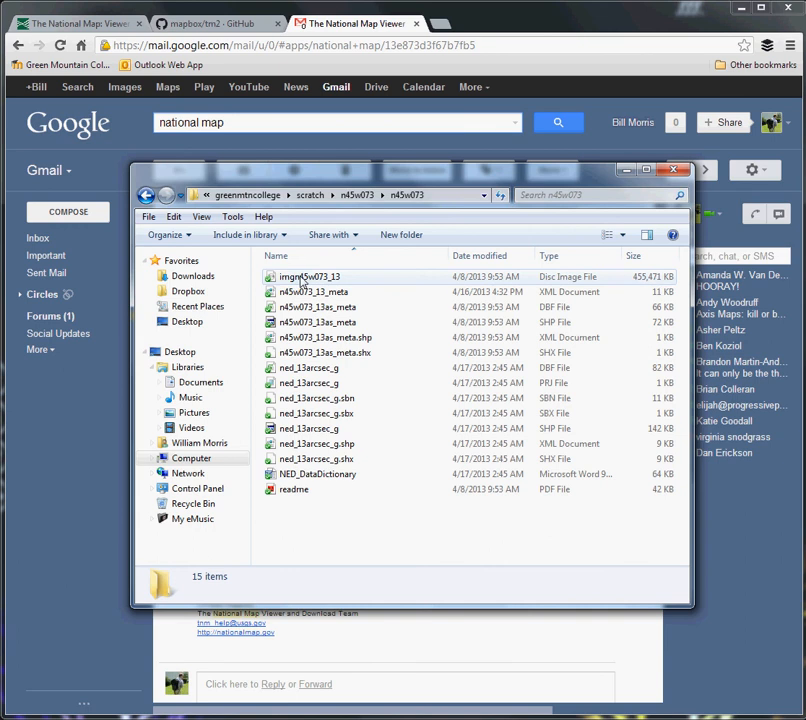
left_click(308, 276)
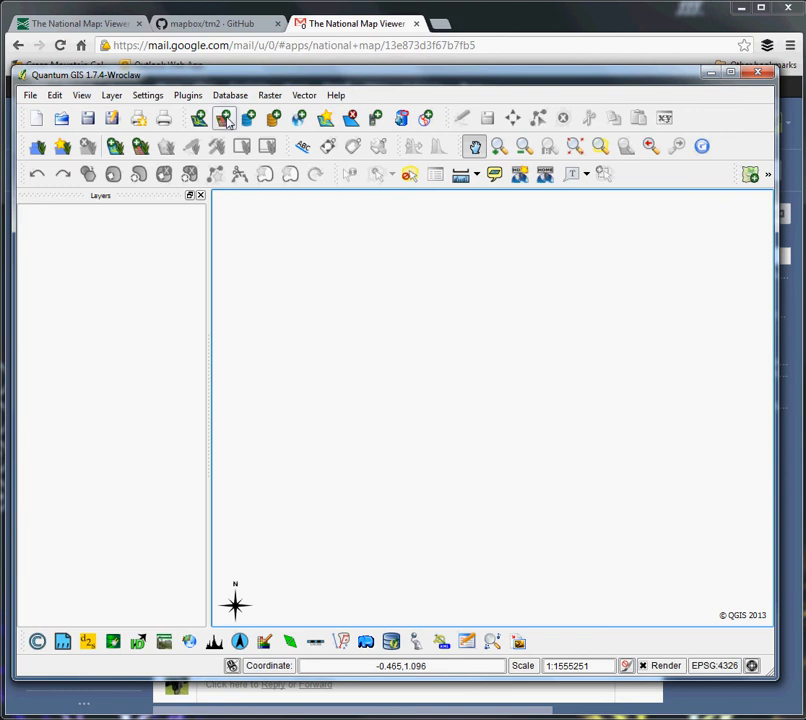
- Add the imgn45w073_13 elevation IMG as a raster layer
left_click(224, 118)
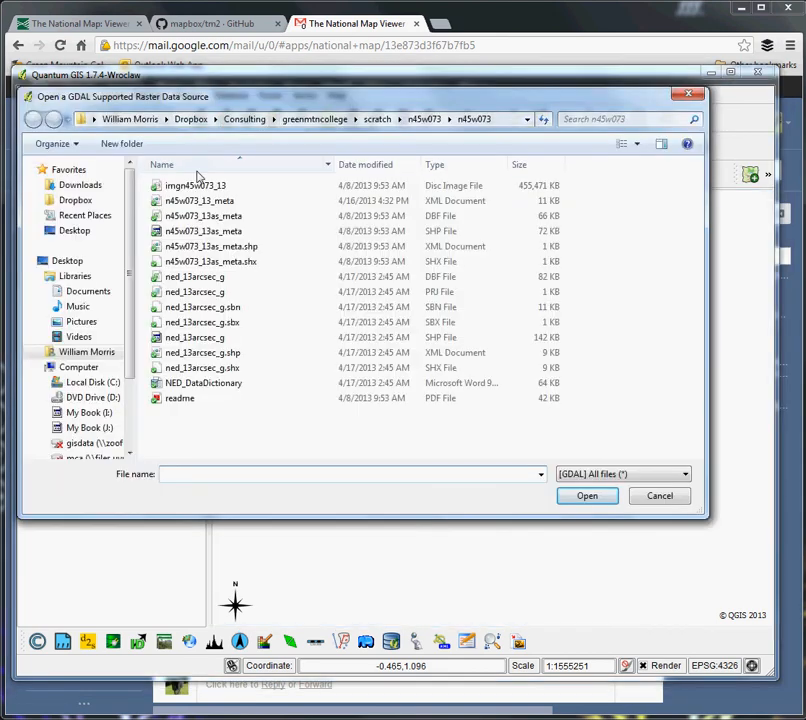
left_click(196, 186)
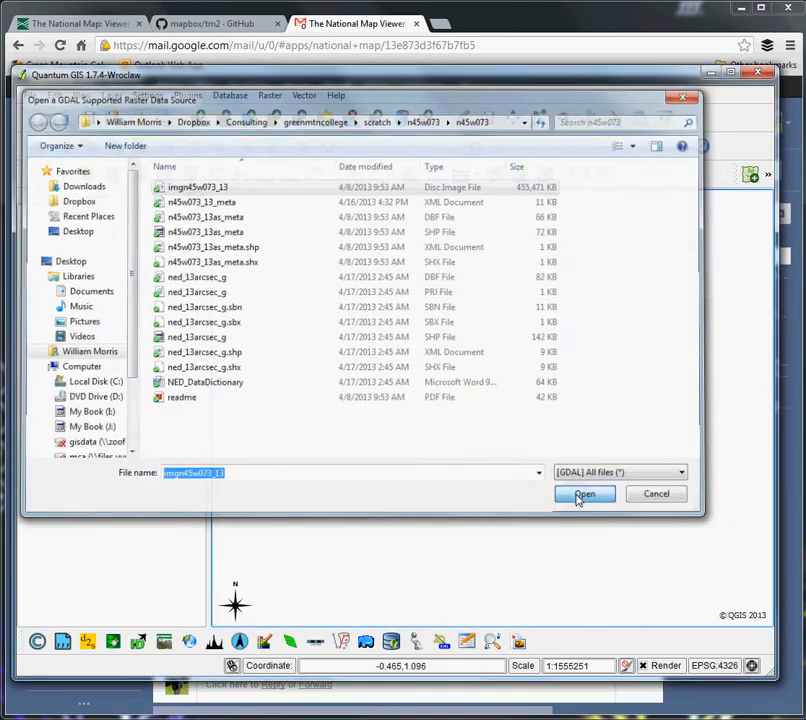
left_click(584, 494)
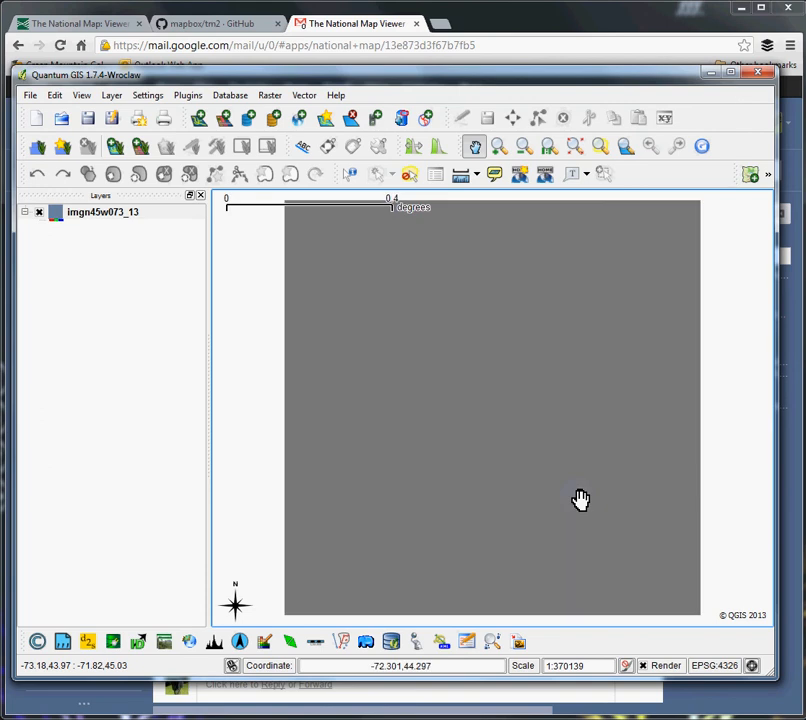
mouse_move(344, 476)
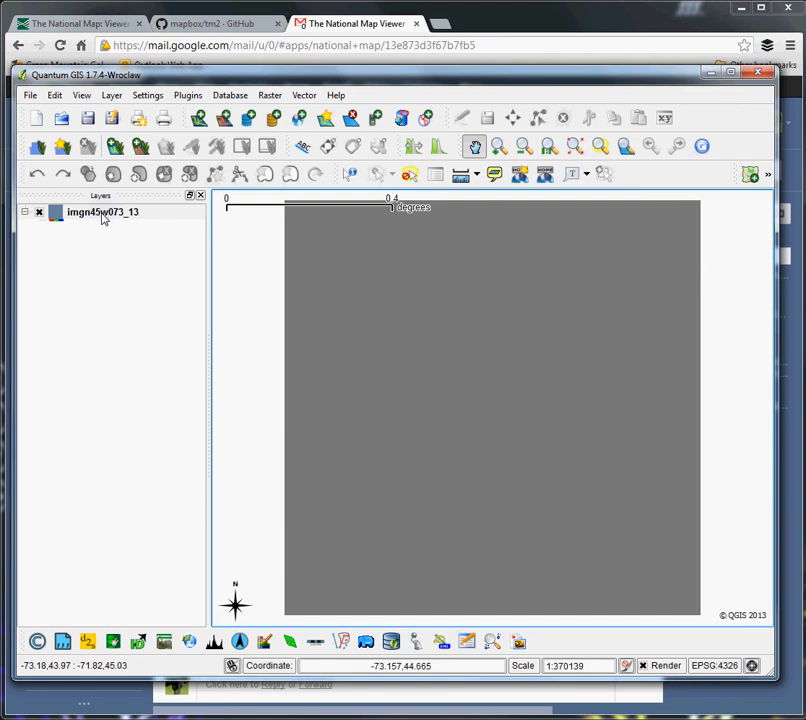
- Set the elevation raster's colour map to Pseudocolor in Layer Properties and apply it
left_click(96, 212)
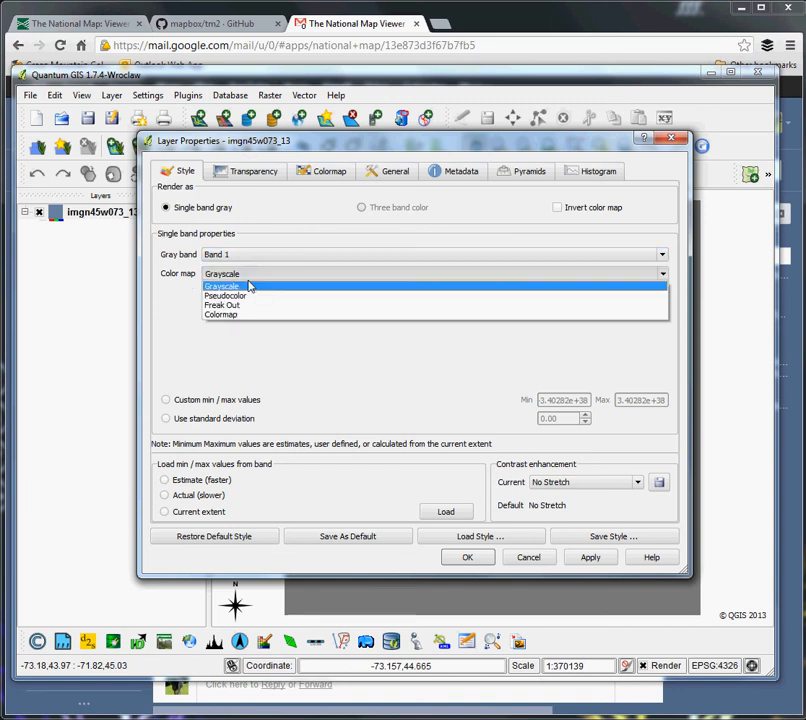
left_click(228, 296)
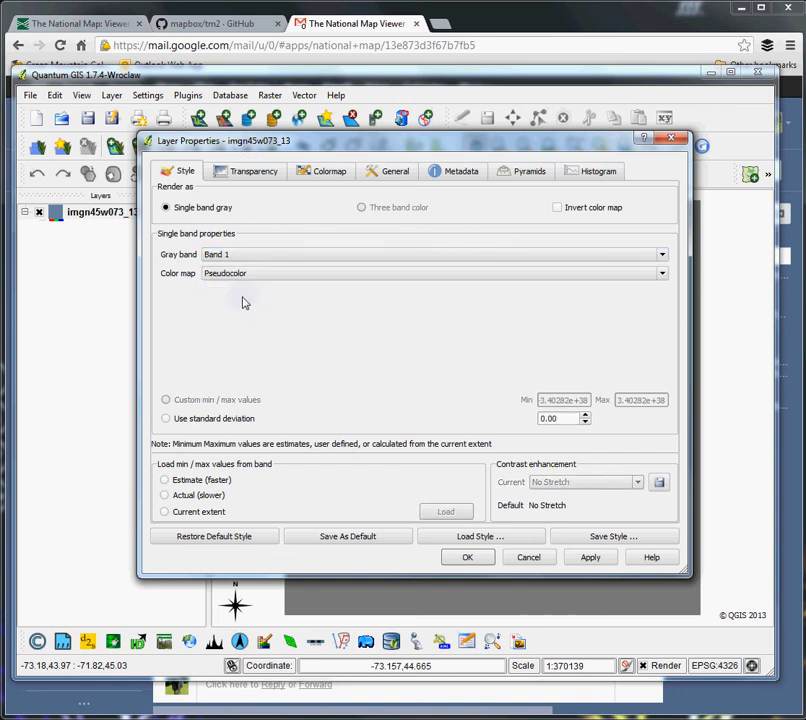
left_click(164, 496)
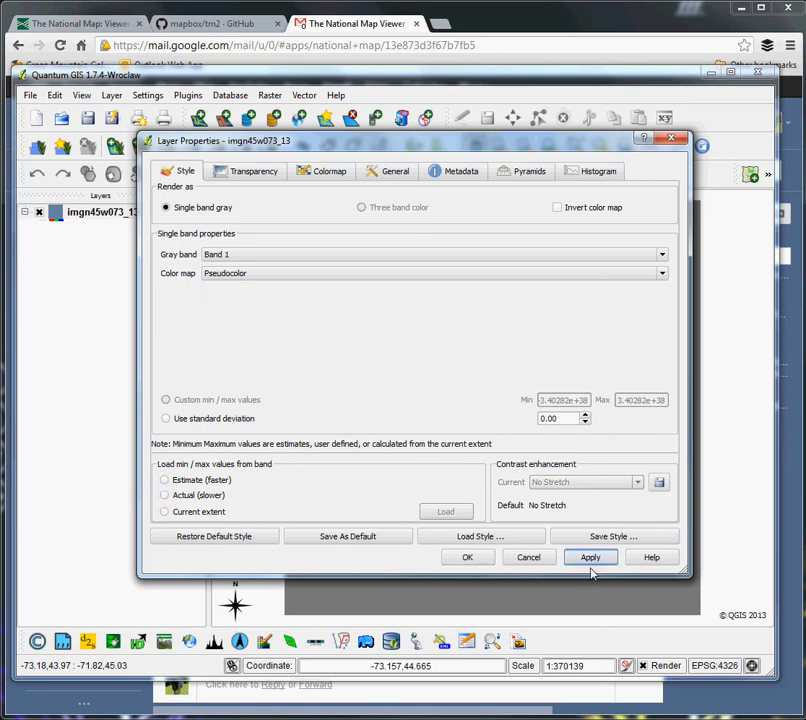
left_click(592, 556)
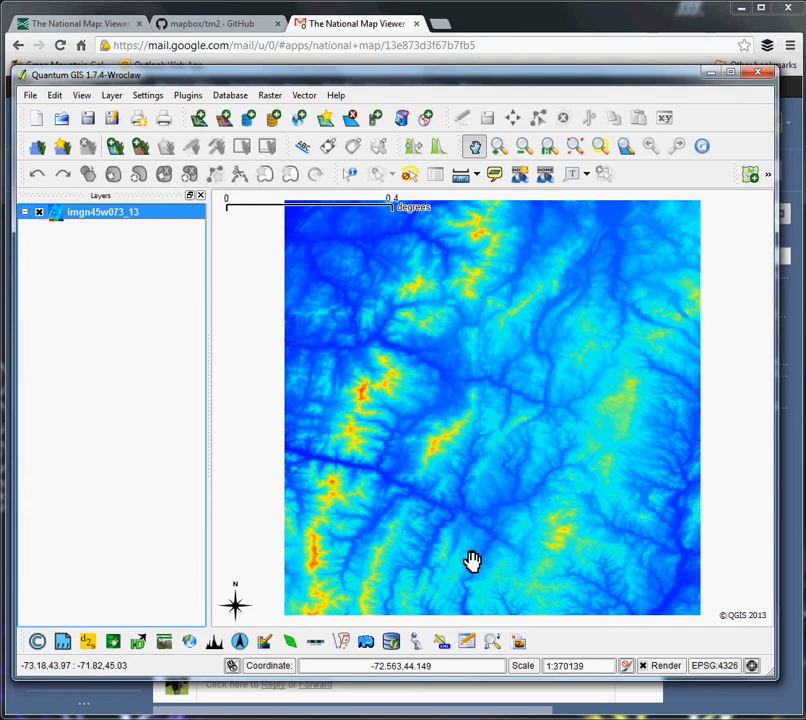
mouse_move(468, 552)
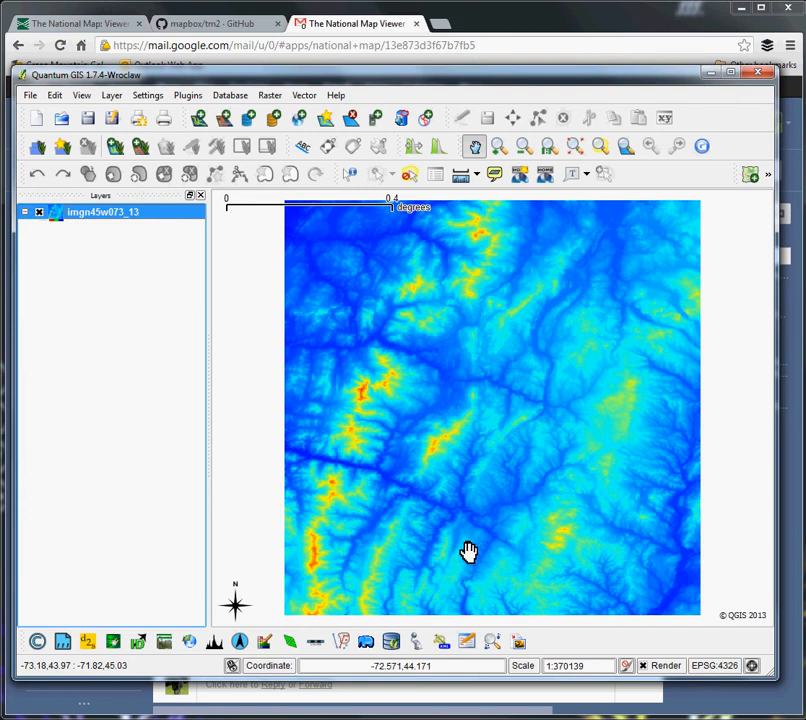
mouse_move(460, 548)
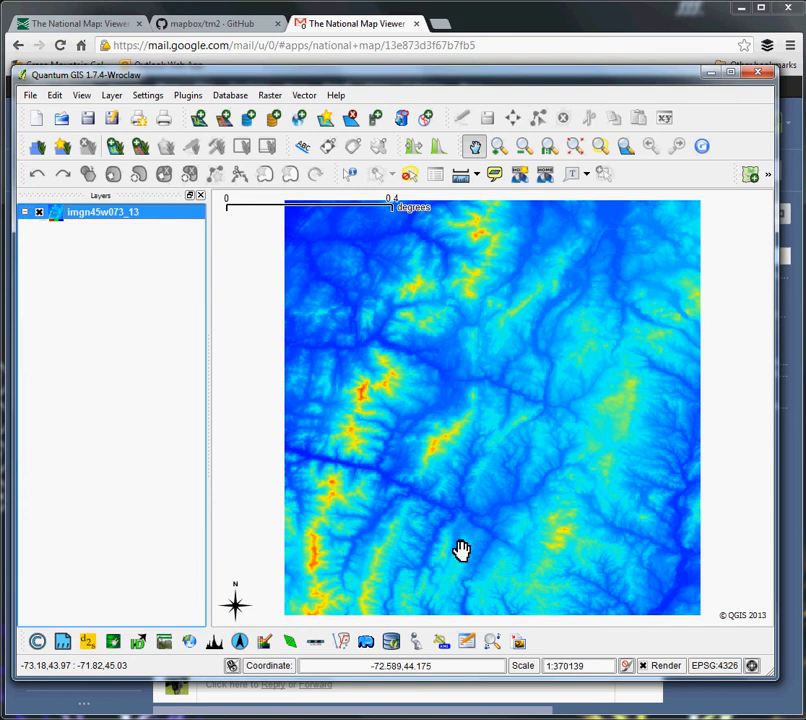
mouse_move(104, 220)
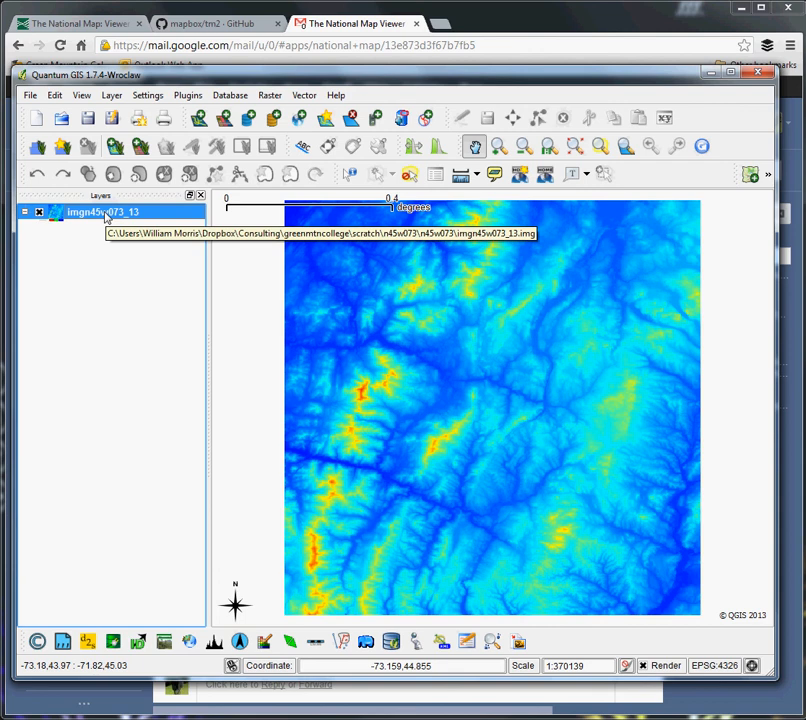
mouse_move(164, 400)
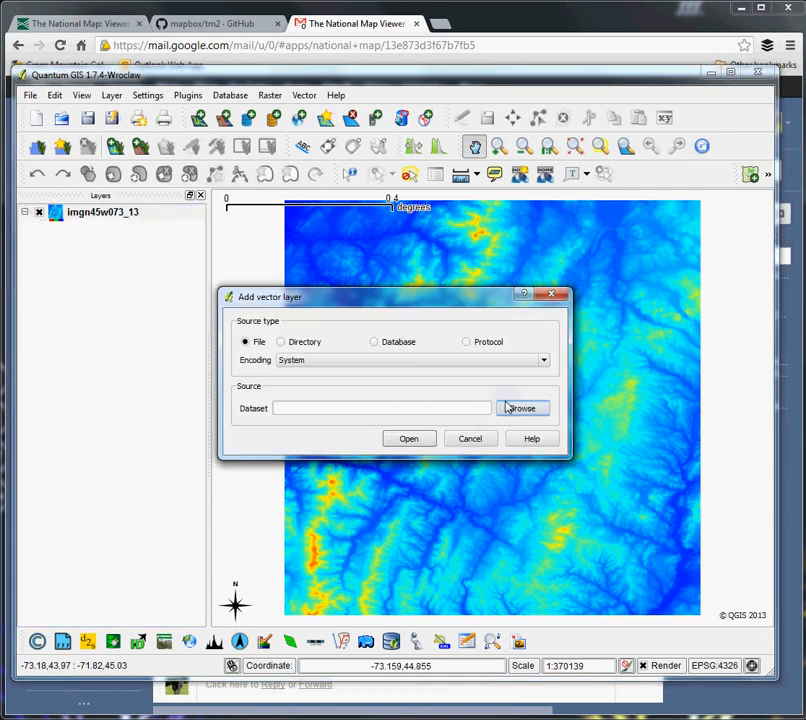
- Add the montpbuf2.shp vector layer from the scratch folder over the raster
left_click(522, 408)
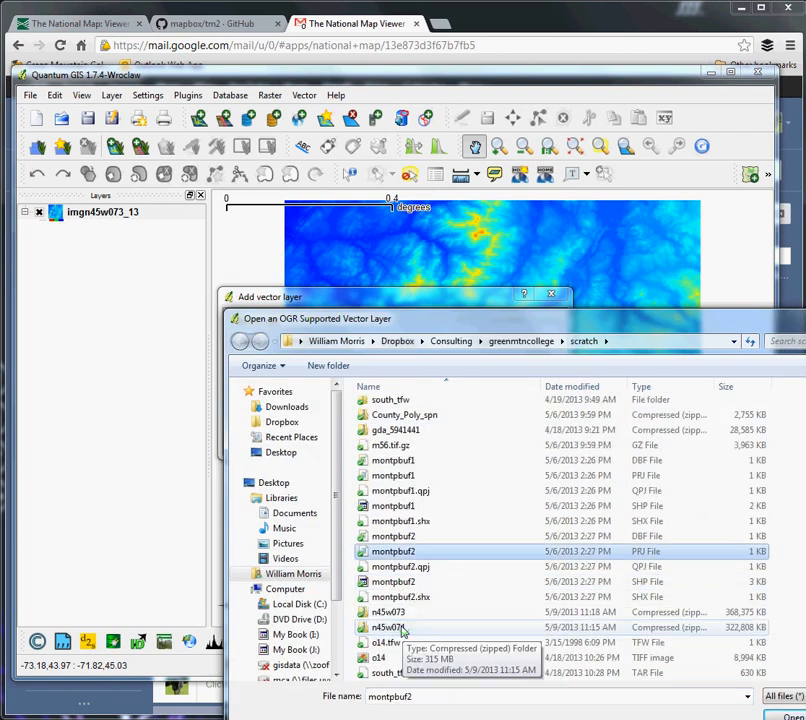
left_click(392, 580)
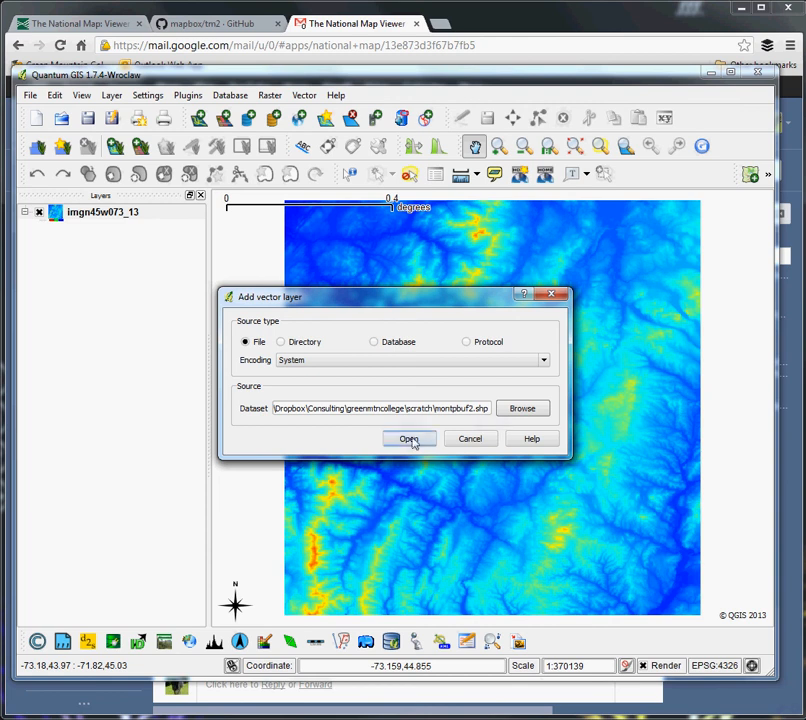
left_click(408, 438)
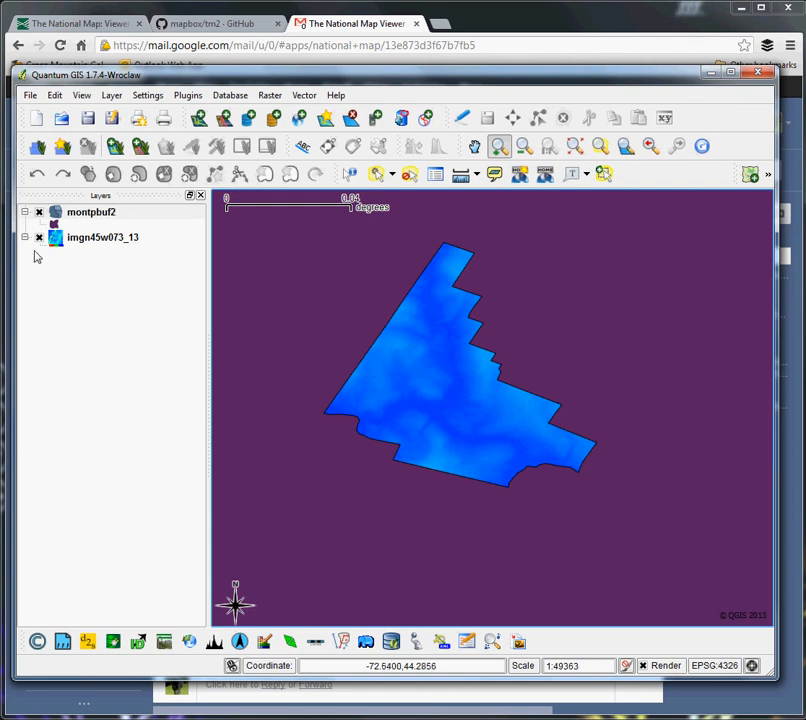
right_click(96, 236)
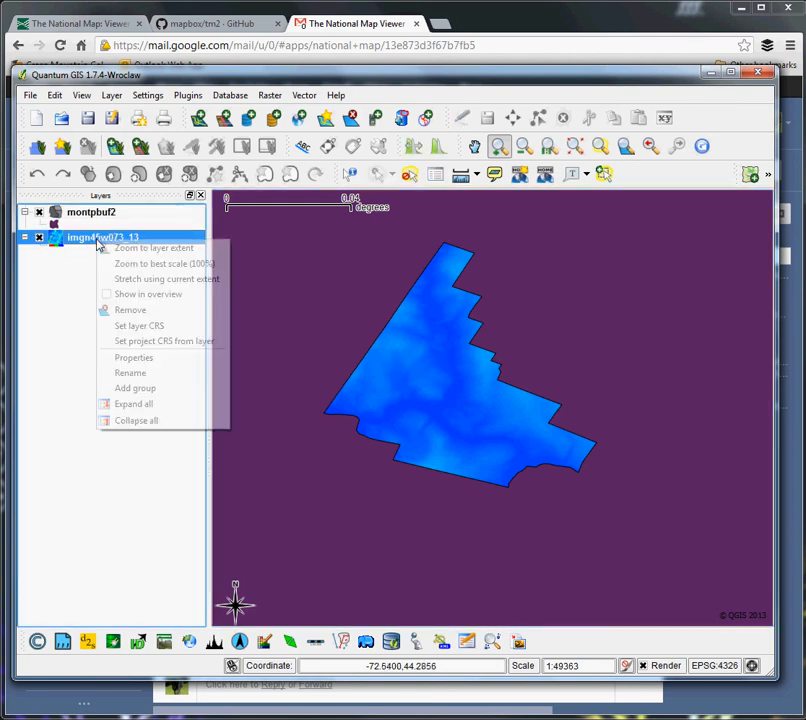
left_click(132, 356)
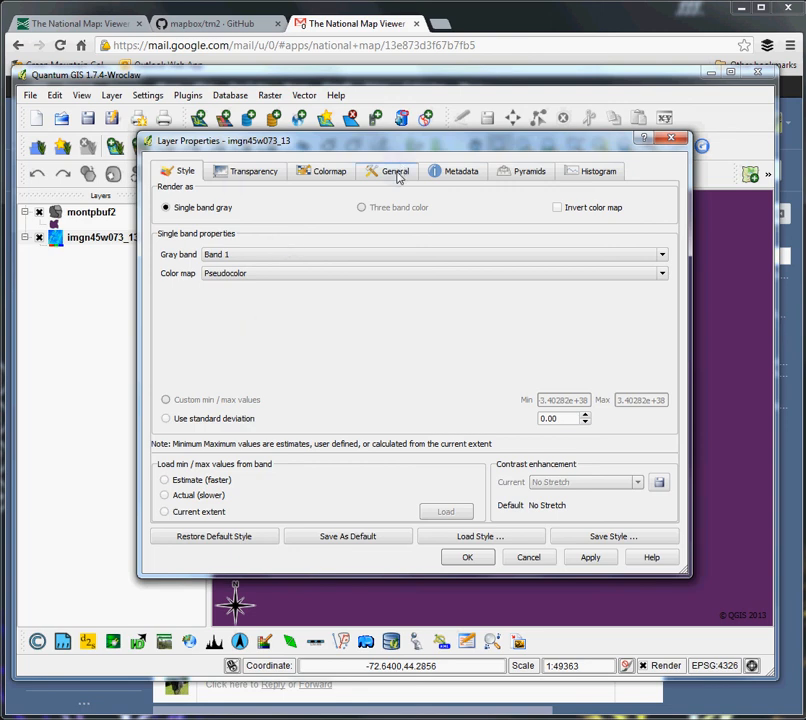
left_click(396, 170)
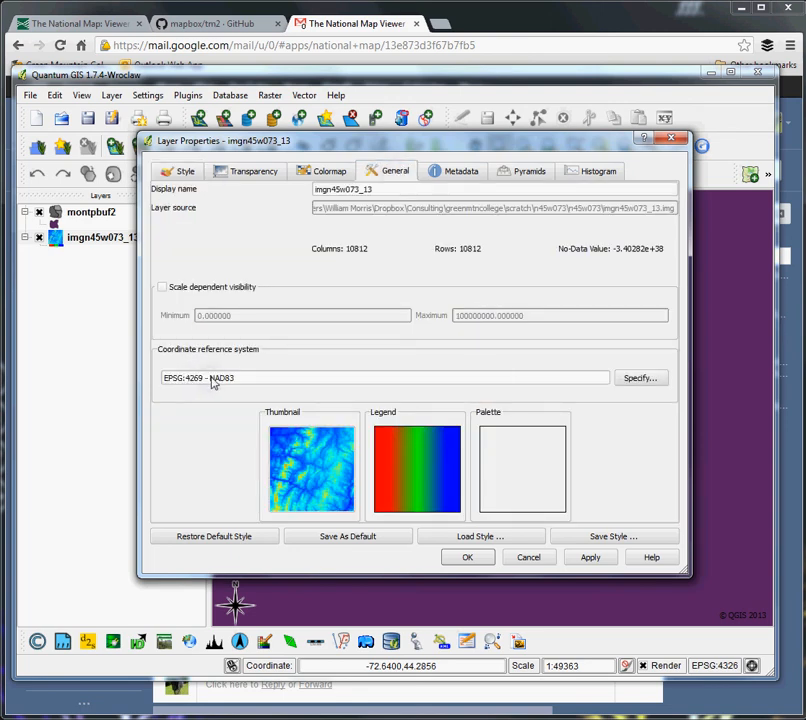
mouse_move(190, 384)
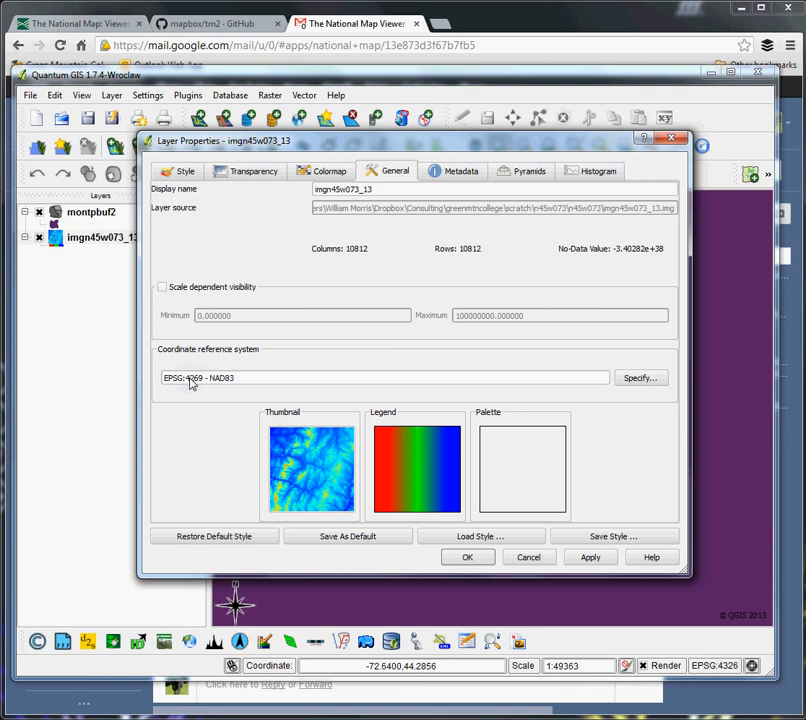
mouse_move(196, 384)
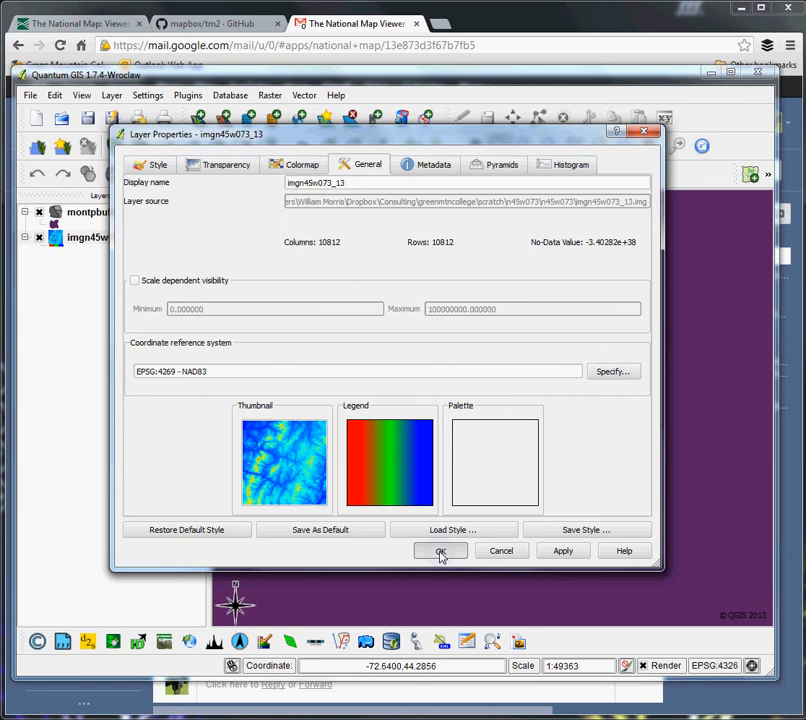
left_click(440, 550)
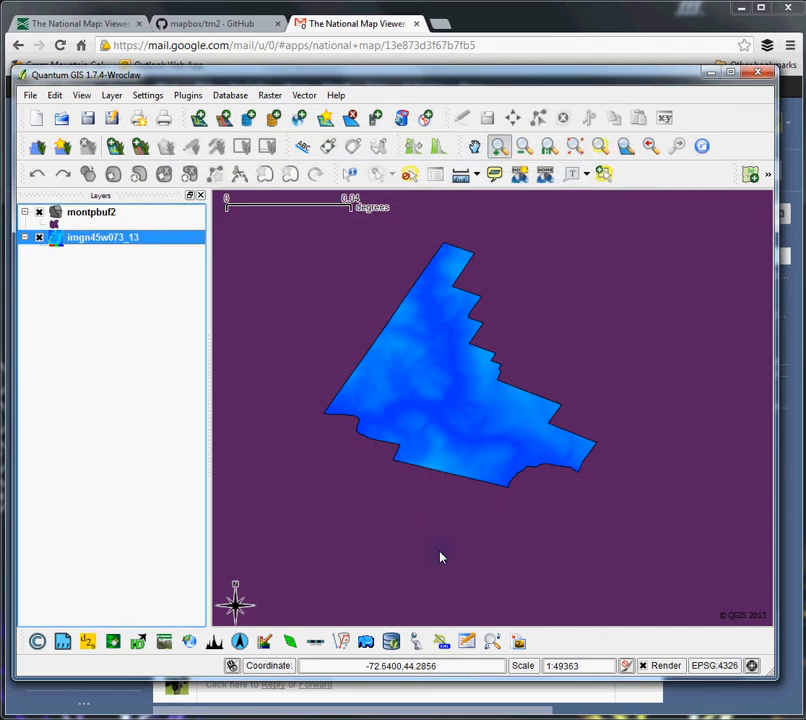